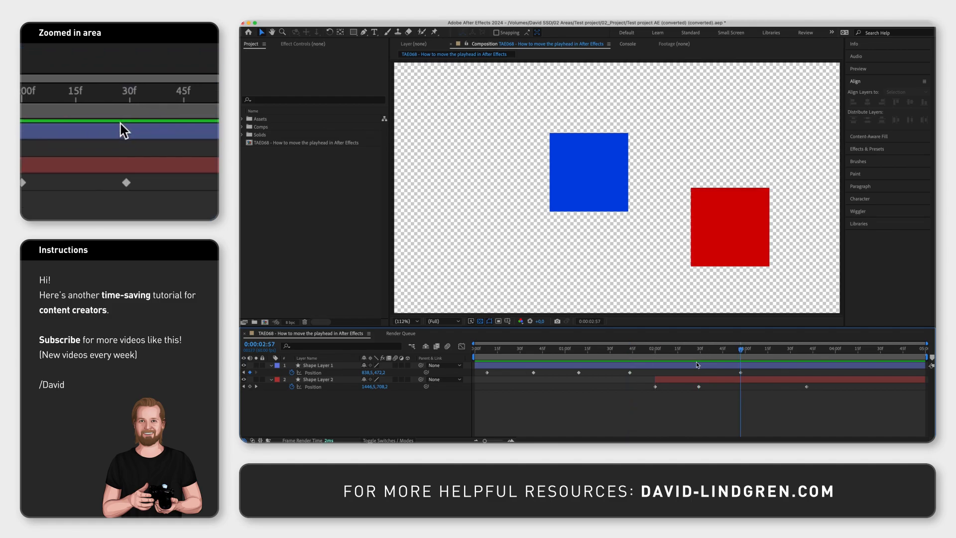
Step: Select Shape Layer 1, the blue square's layer, in the timeline
click(317, 365)
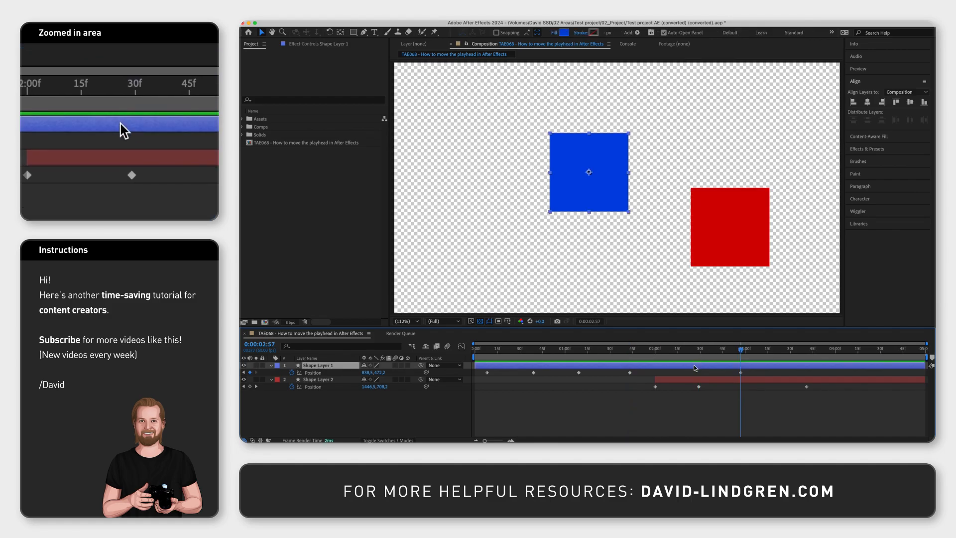